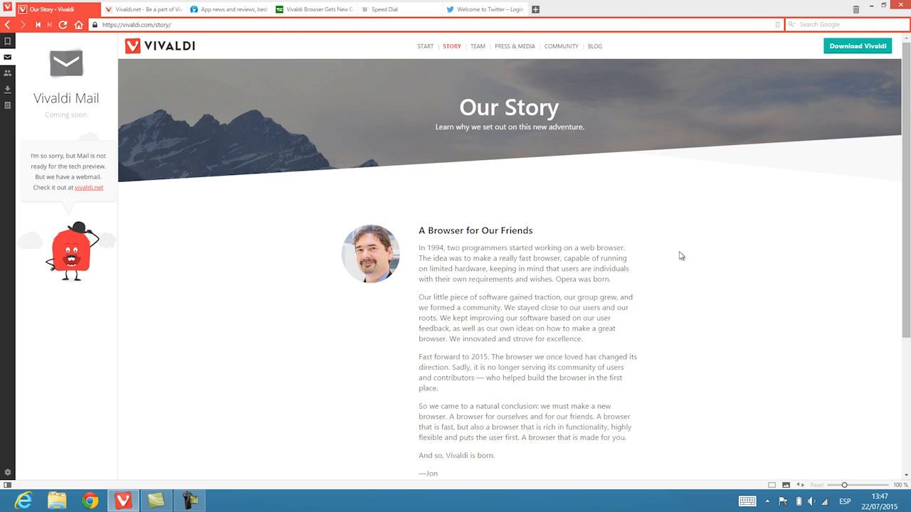
{"action": "scroll", "scroll_direction": "down", "scroll_amount": 3}
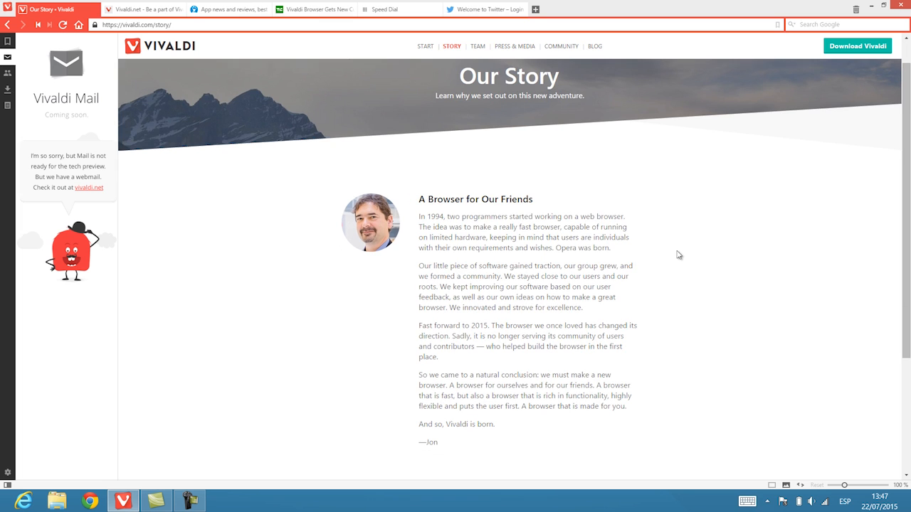